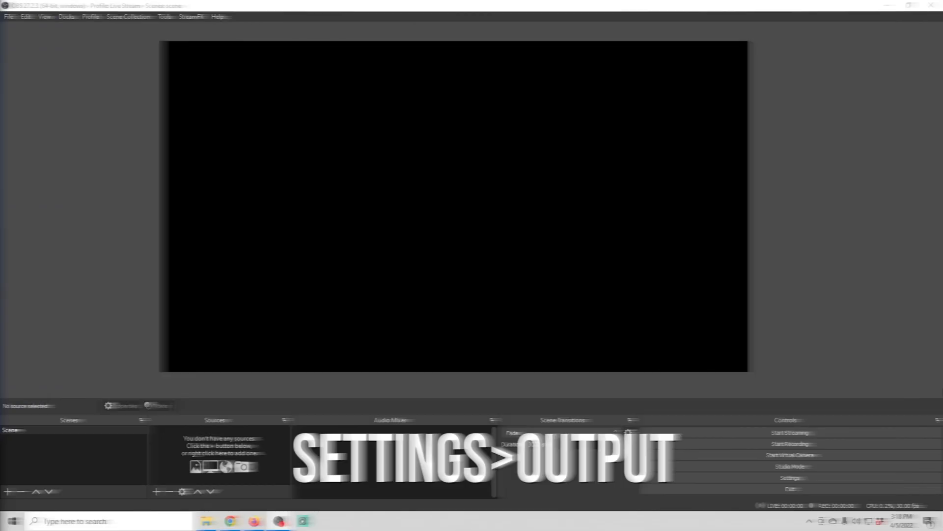
- Open OBS Settings on the Output page showing NVIDIA NVENC H.264 at 6000 Kbps CBR
left_click(789, 477)
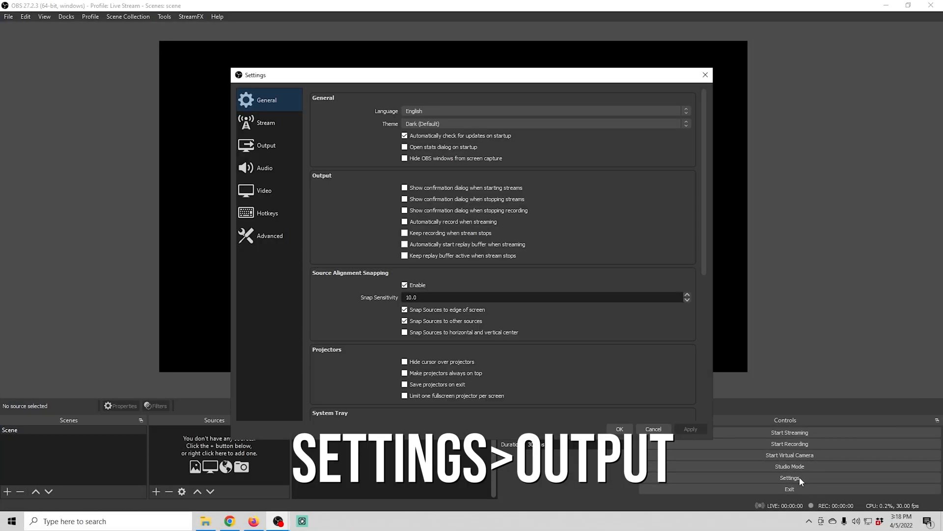
mouse_move(430, 79)
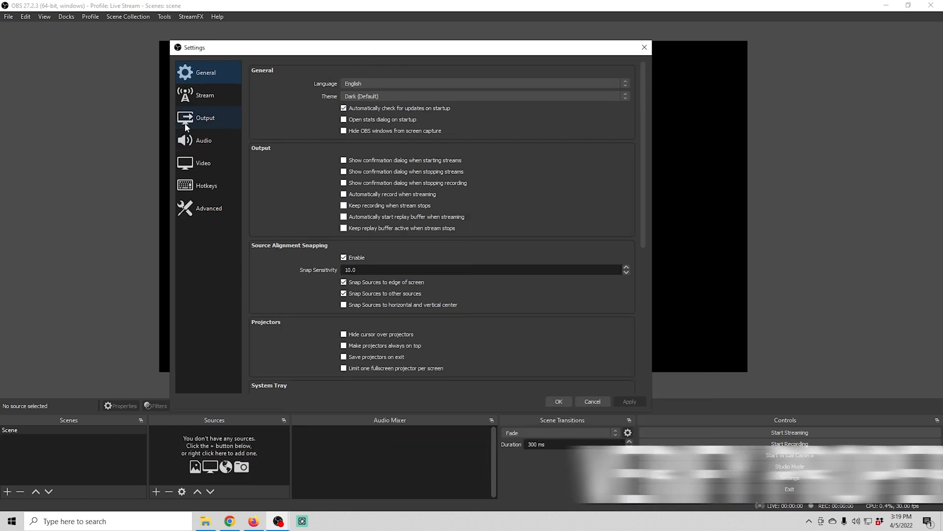
left_click(205, 117)
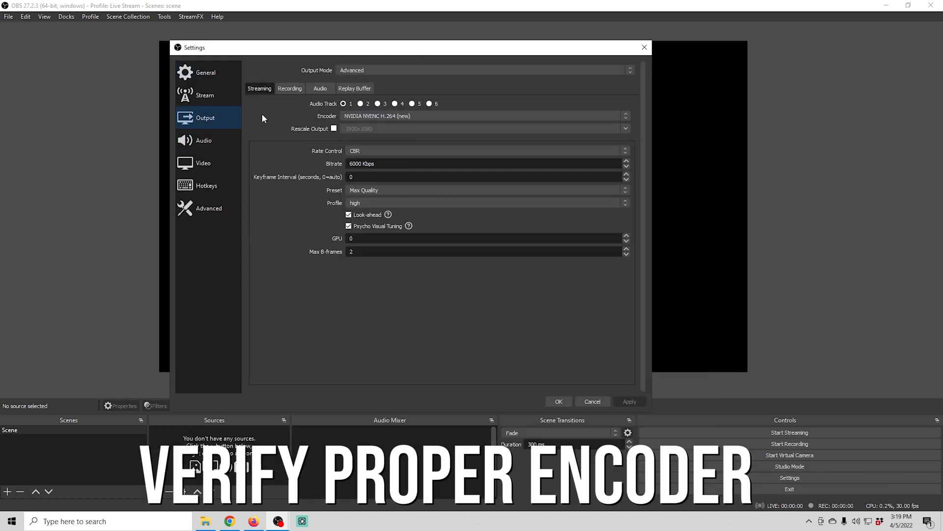
- Switch the streaming encoder to x264, which shows 2500 Kbps CBR with veryfast preset
left_click(484, 116)
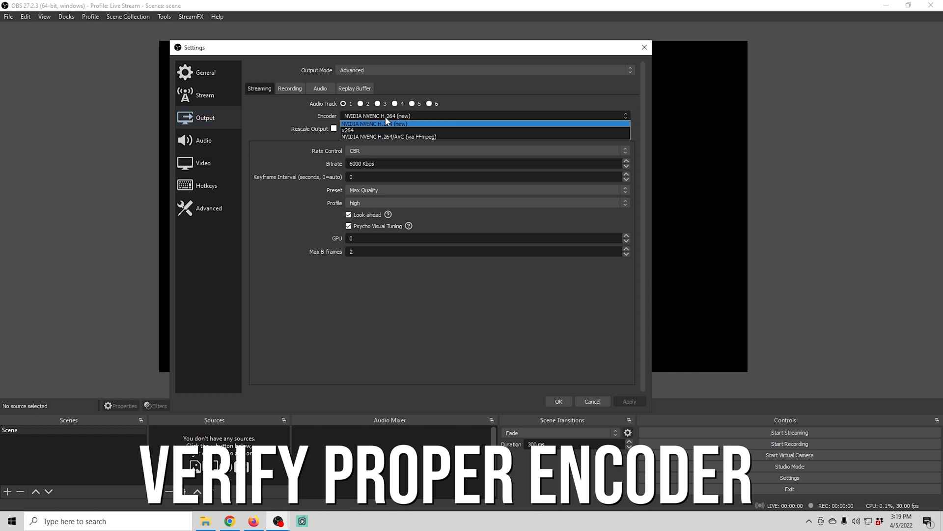
left_click(375, 124)
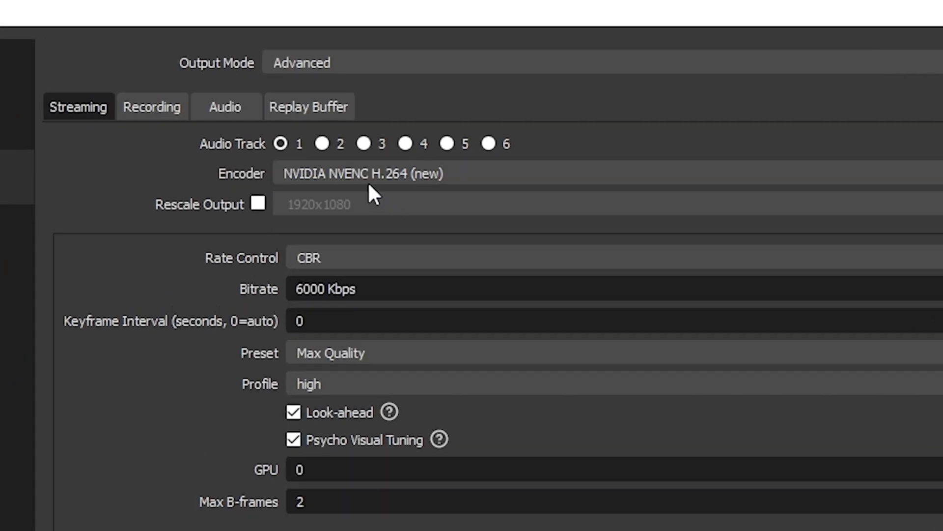
left_click(361, 173)
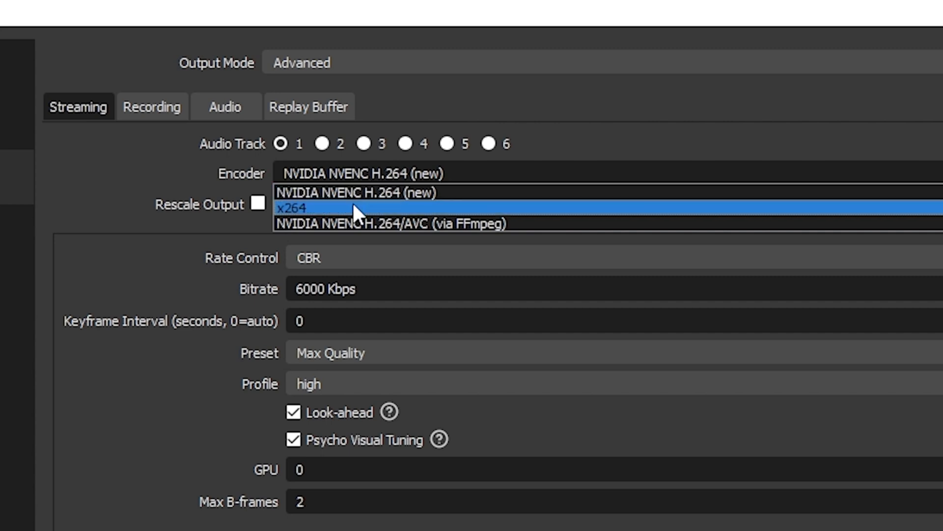
left_click(361, 193)
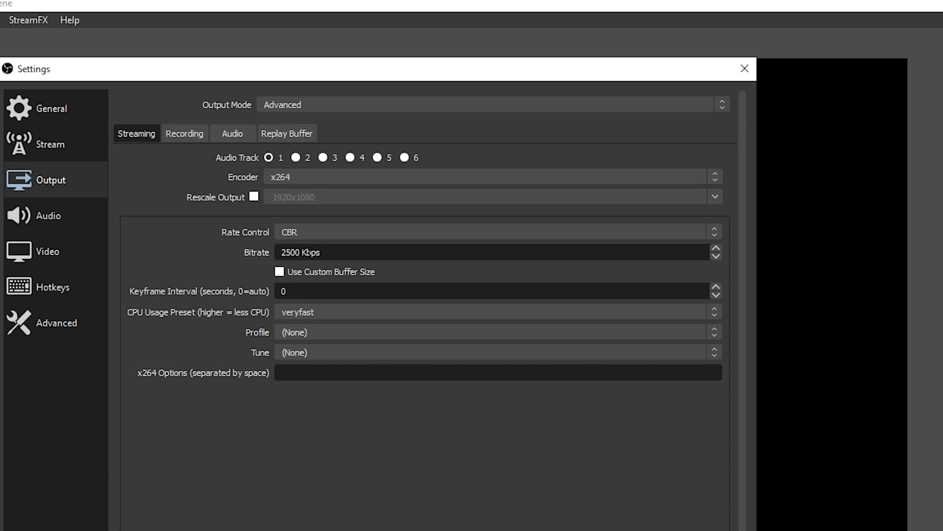
- Enter a 6000 Kbps bitrate and return the encoder to NVIDIA NVENC H.264 (new)
type("600")
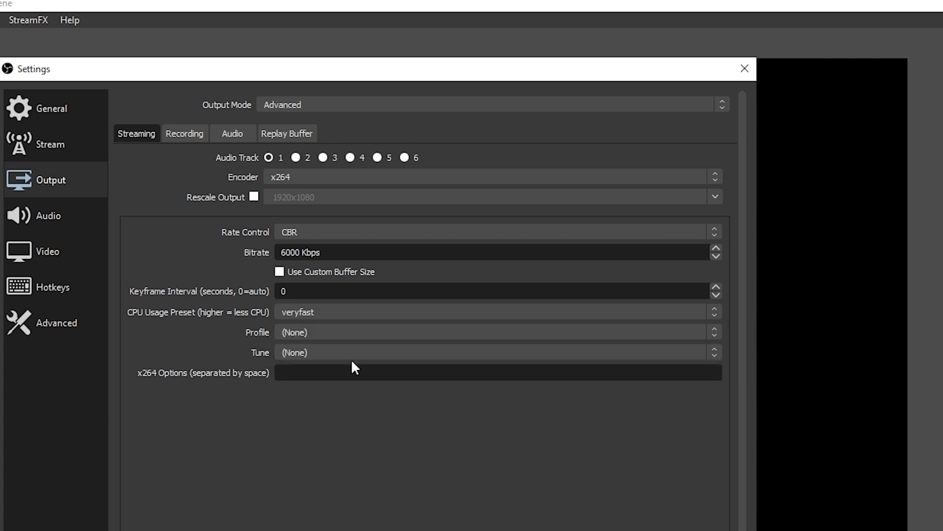
mouse_move(218, 357)
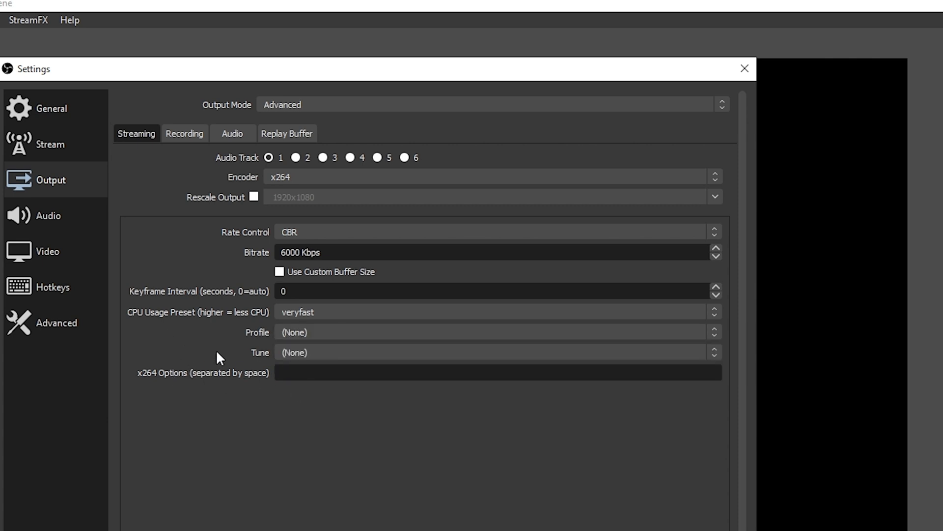
left_click(493, 177)
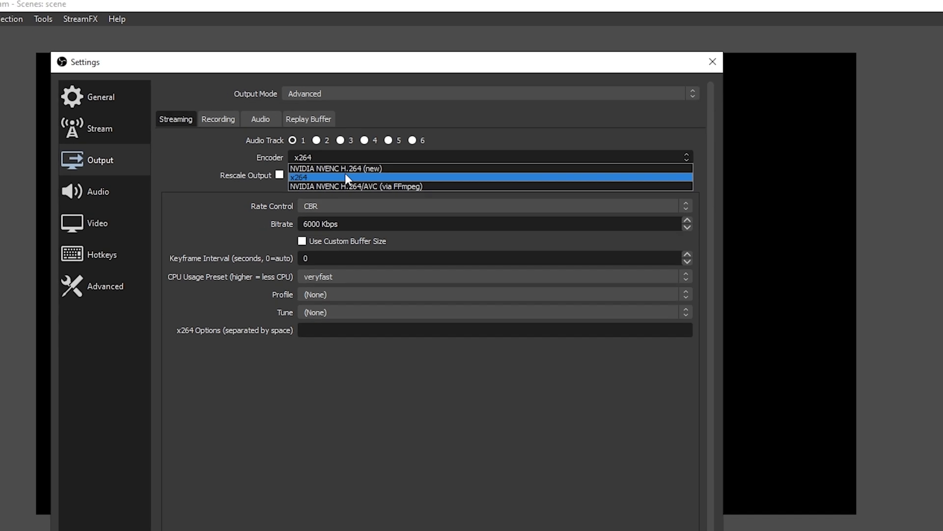
left_click(335, 169)
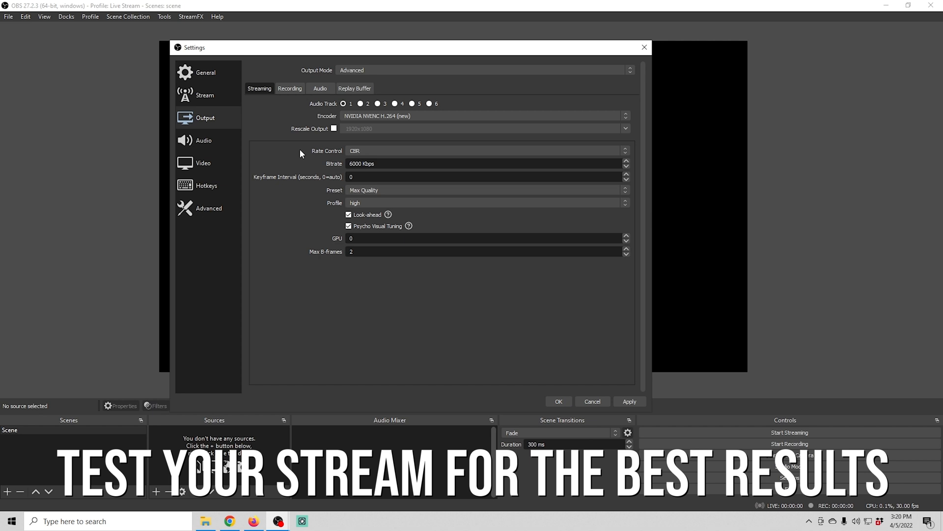
- Review the Audio page, then view Video settings at 1920x1080 and 30 FPS
left_click(204, 140)
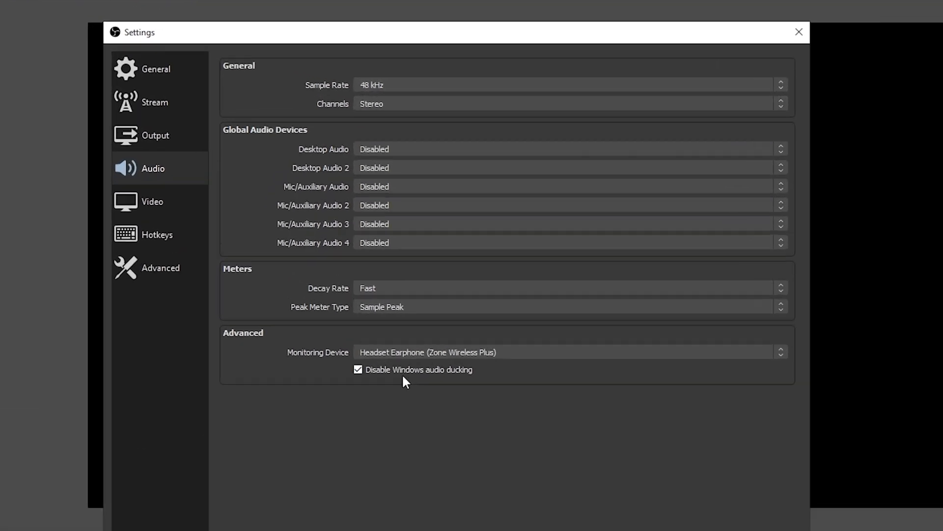
left_click(151, 201)
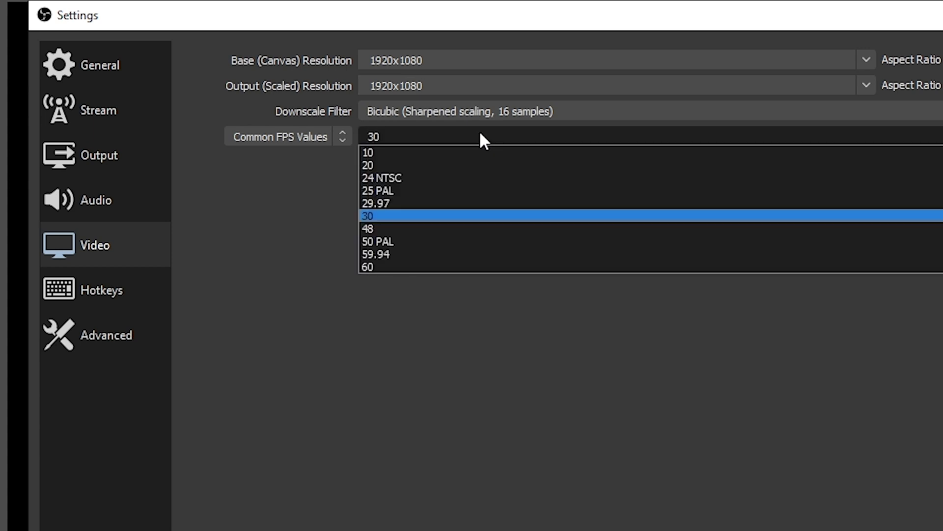
- Keep the Common FPS Value at 30 with 1920x1080 base and output resolution
left_click(368, 215)
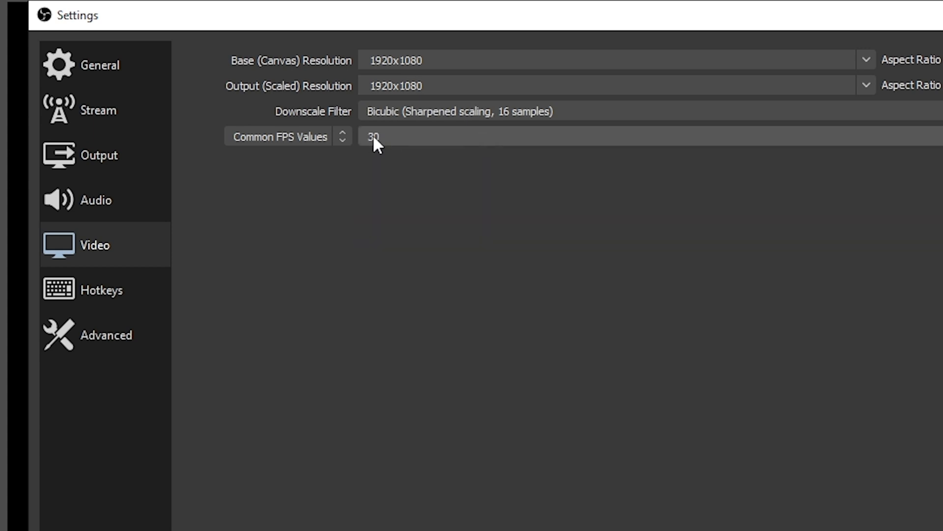
mouse_move(426, 234)
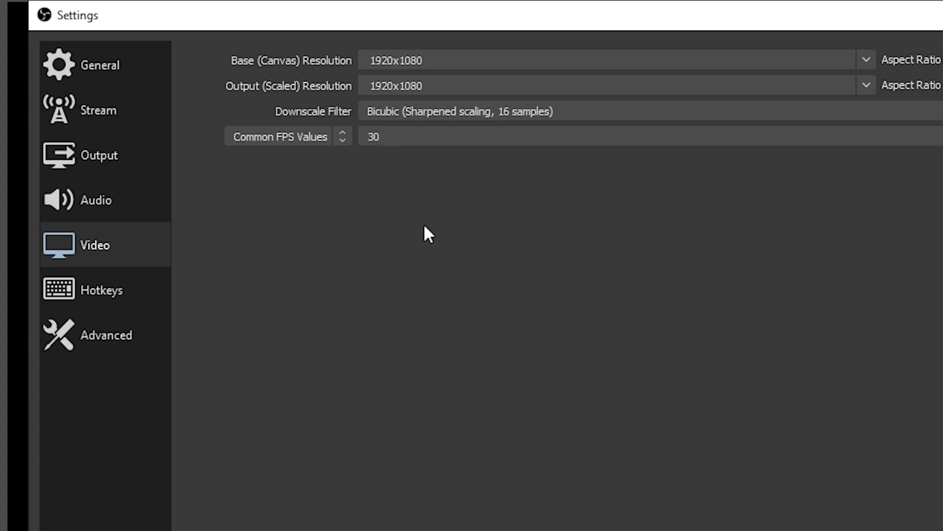
mouse_move(453, 301)
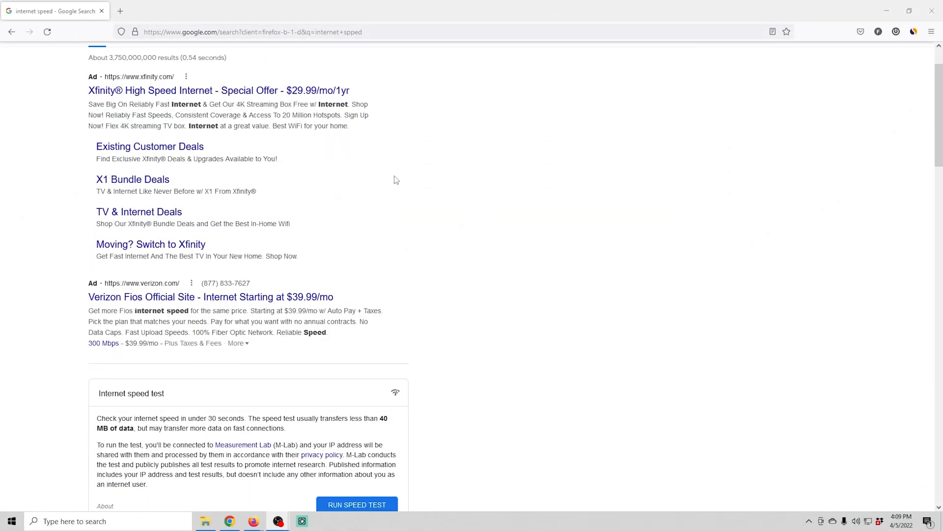
- Run Google's speed test (90.6 Mbps down, 24.5 Mbps up) and reopen OBS Settings
scroll("down", 3)
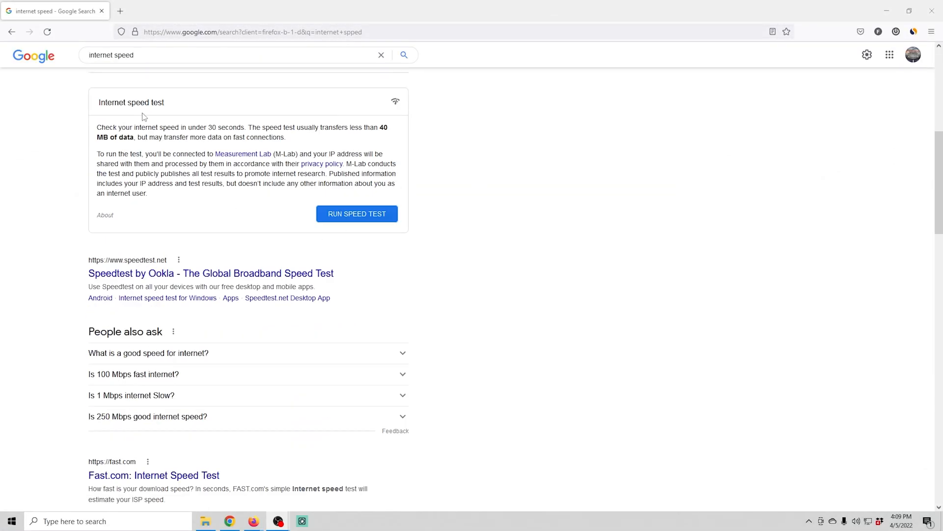
left_click(356, 214)
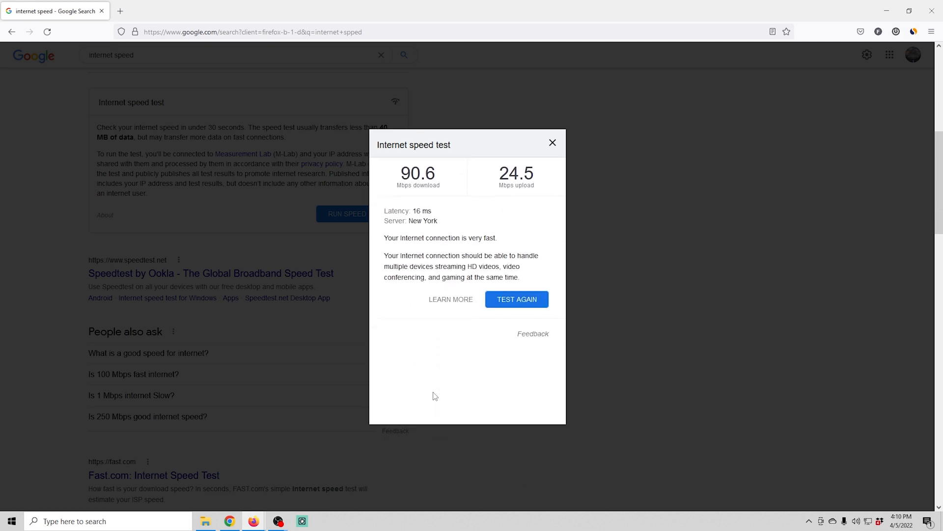
left_click(277, 521)
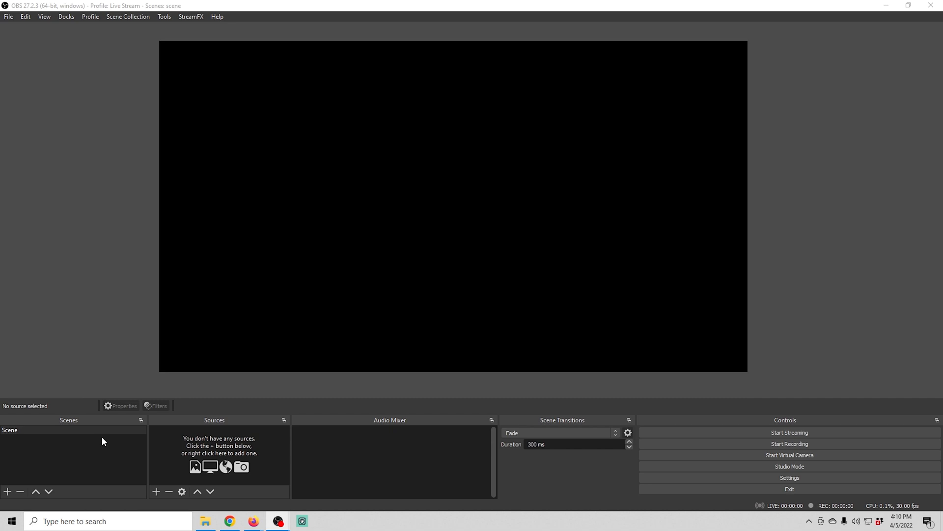
mouse_move(789, 466)
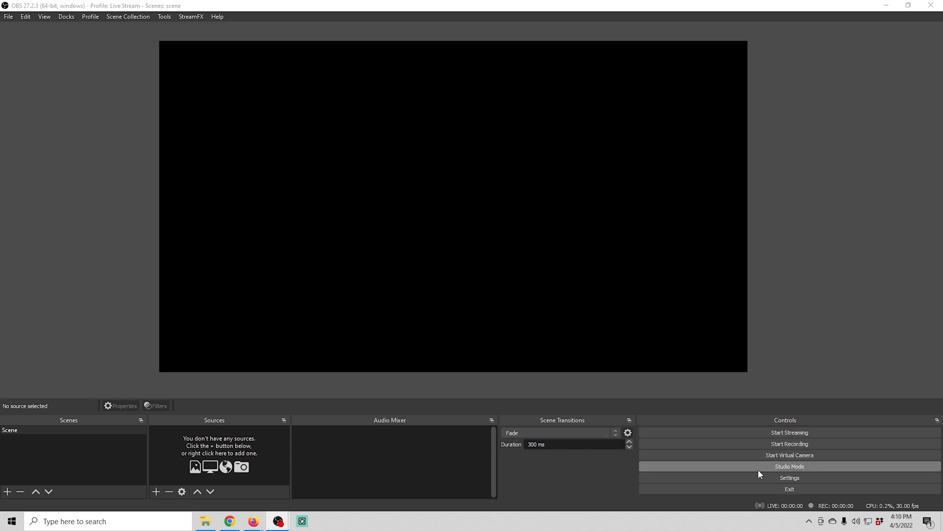
left_click(789, 477)
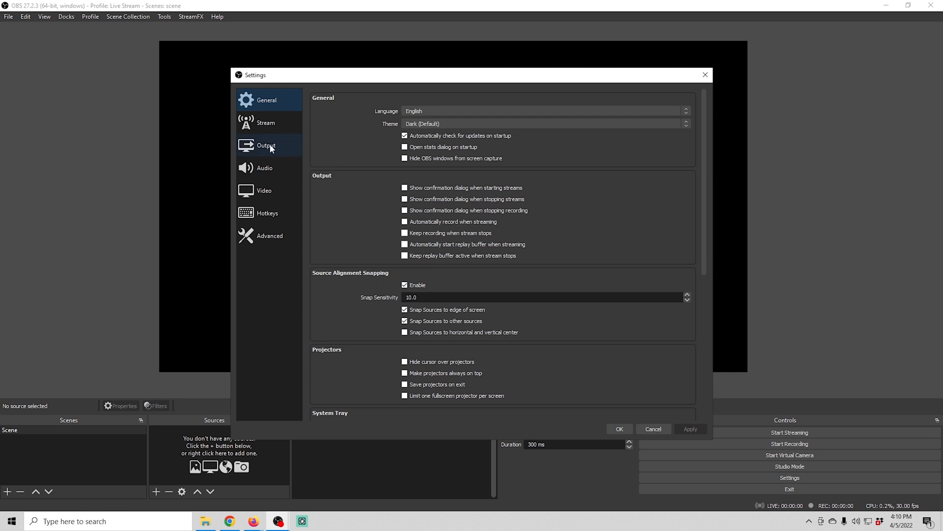
- Show the Output page to check the NVENC CBR bitrate against the 24.5 Mbps upload
left_click(265, 145)
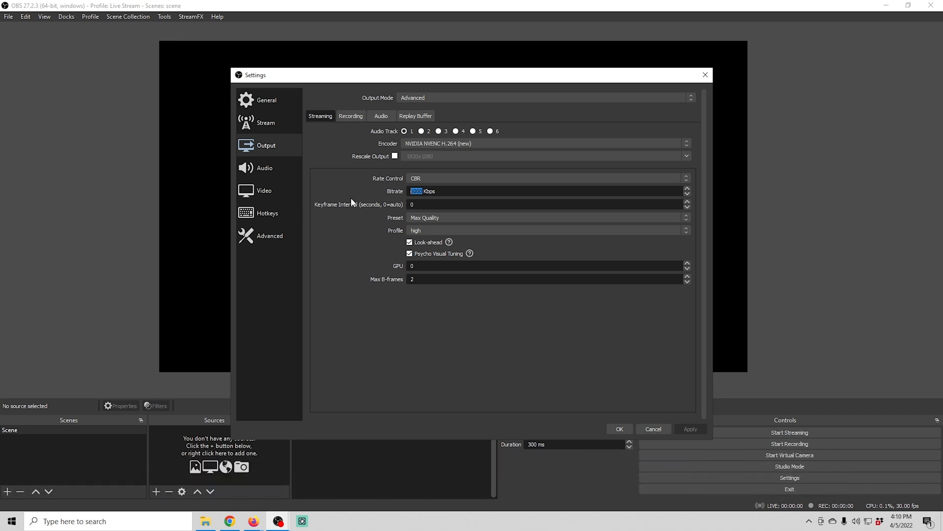
mouse_move(354, 247)
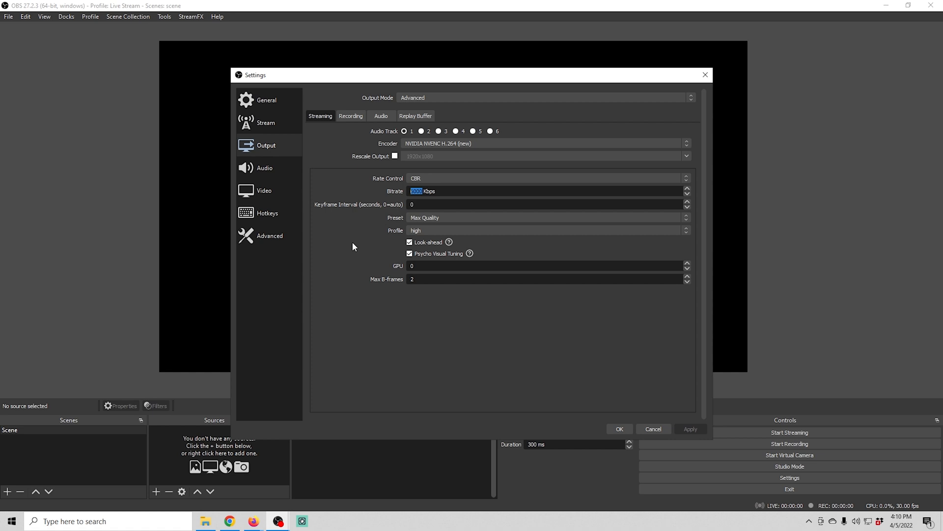
mouse_move(432, 158)
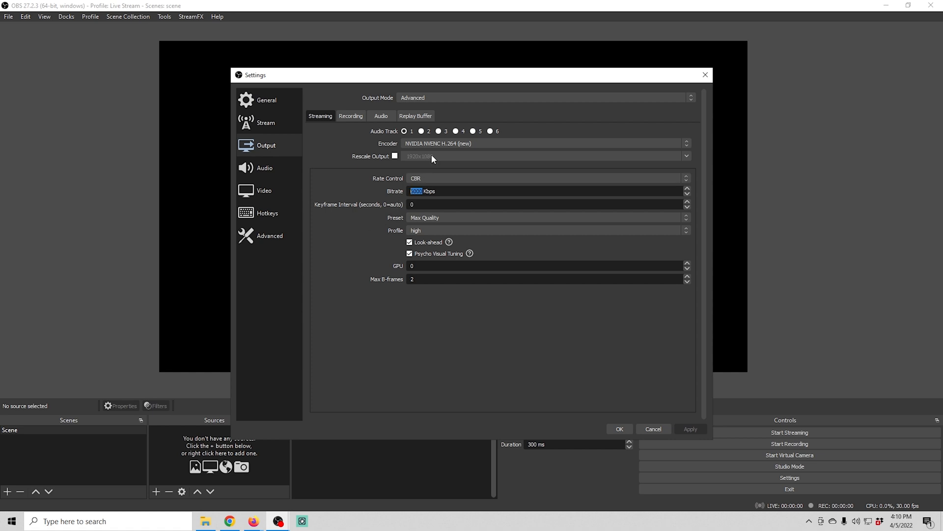
mouse_move(384, 181)
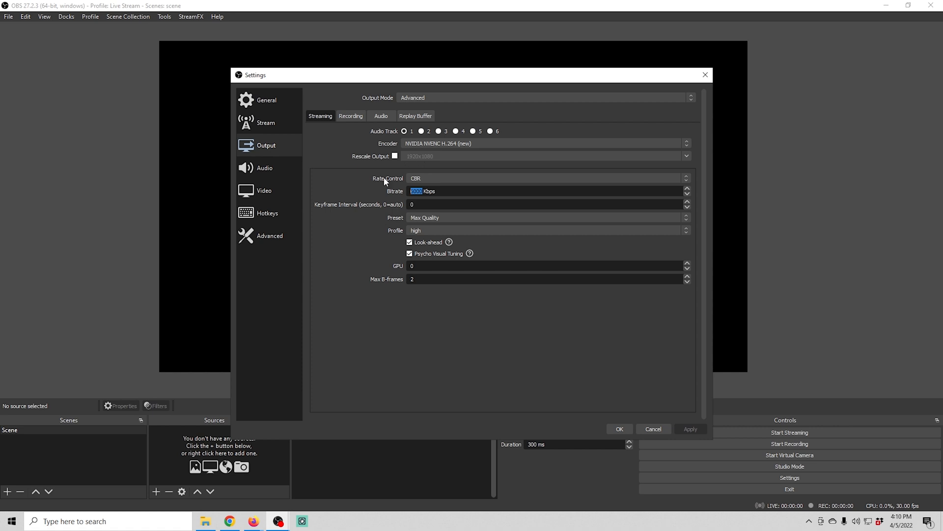
mouse_move(376, 190)
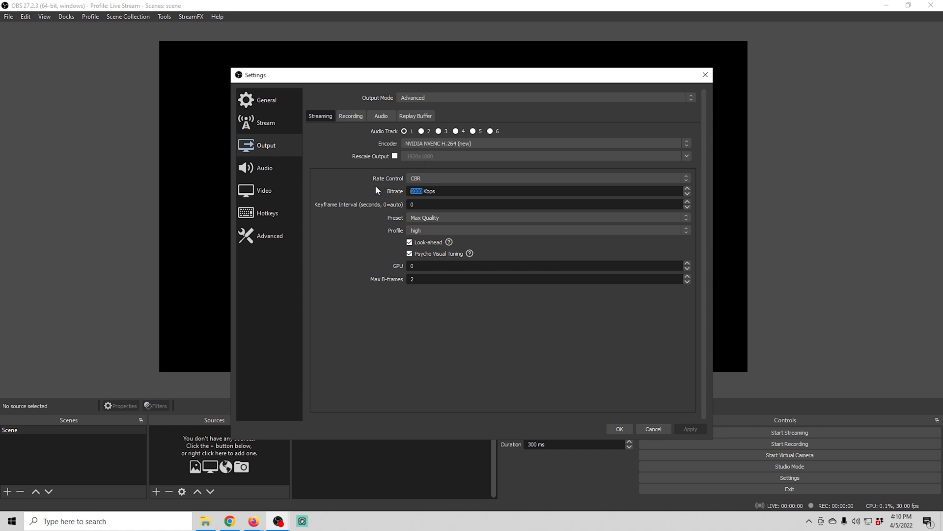
mouse_move(377, 190)
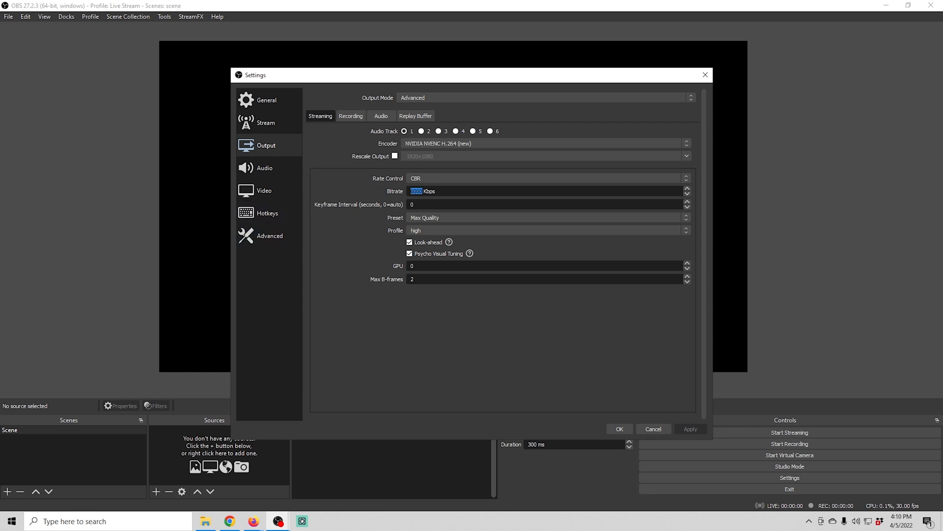
mouse_move(438, 356)
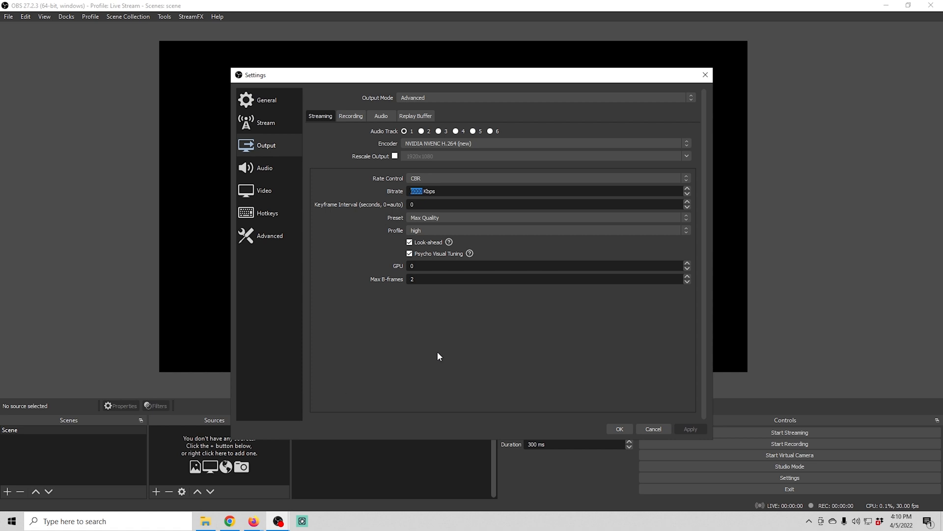